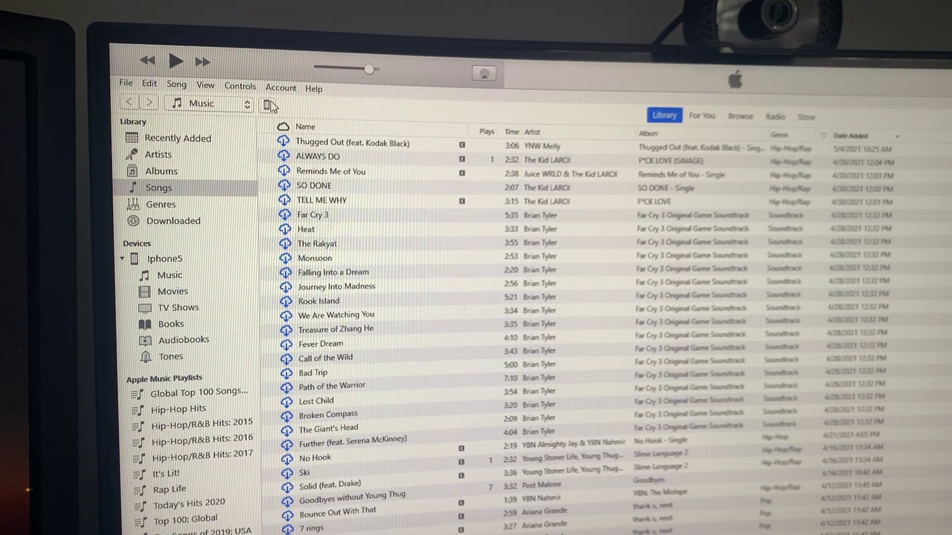
Open the connected iPhone 5's device summary page in iTunes.
{"action": "left_click", "coordinate": [164, 258]}
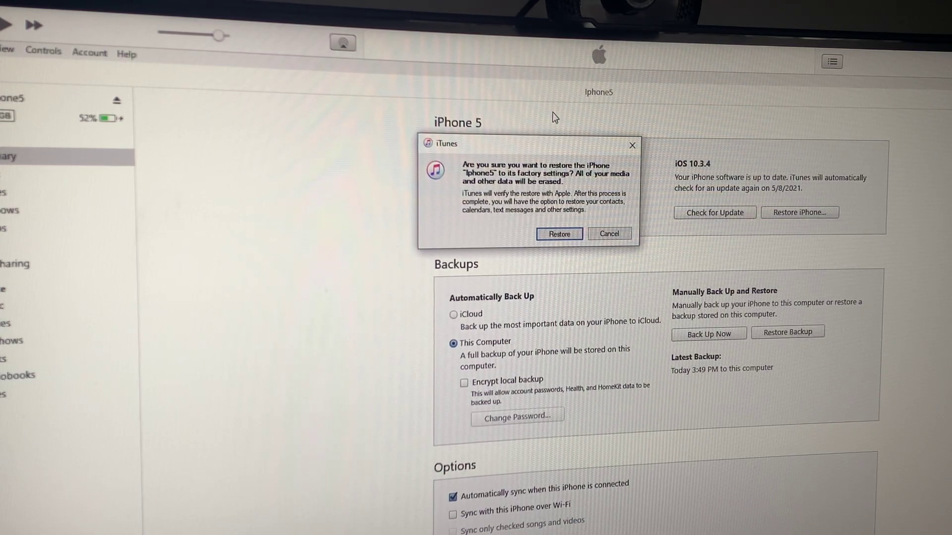
{"action": "mouse_move", "coordinate": [560, 130]}
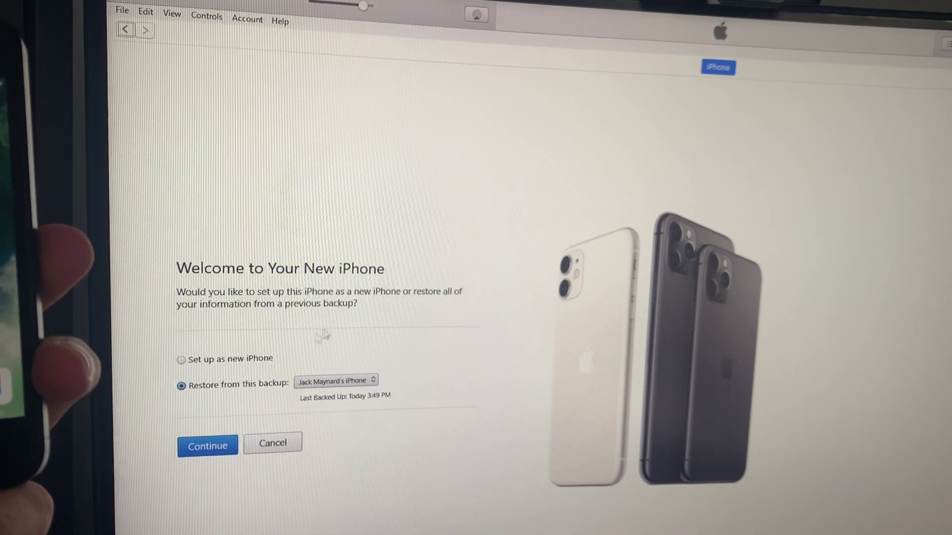
Choose 'Set up as new iPhone' rather than restoring the backup, and continue.
{"action": "left_click", "coordinate": [180, 358]}
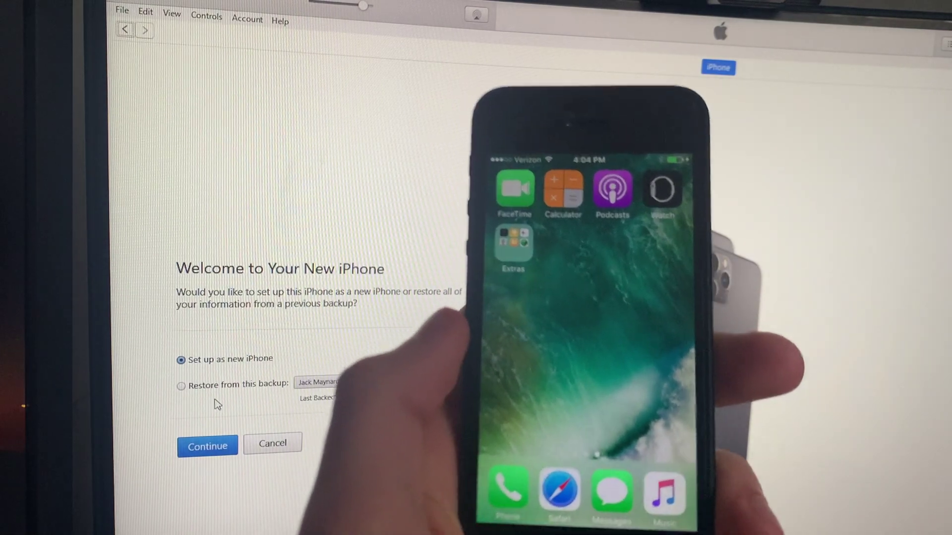
{"action": "left_click", "coordinate": [207, 446]}
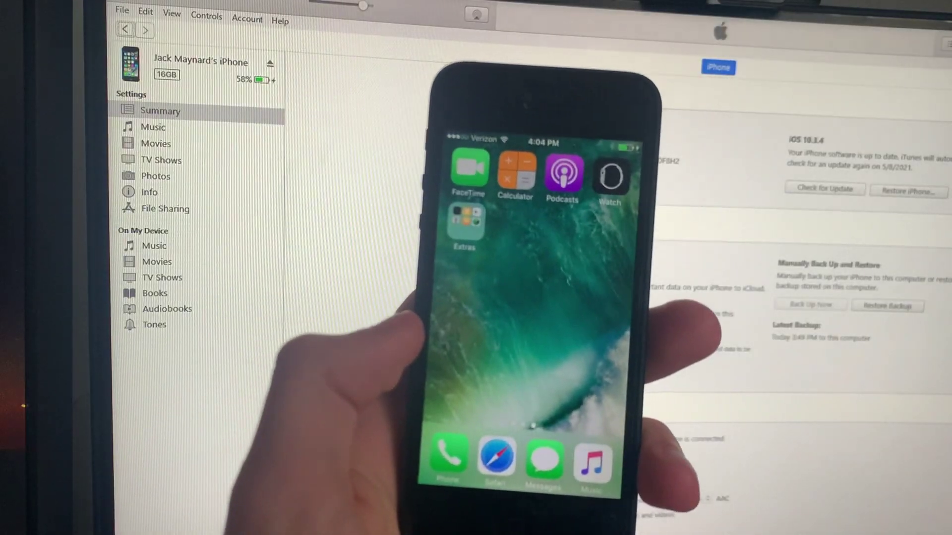